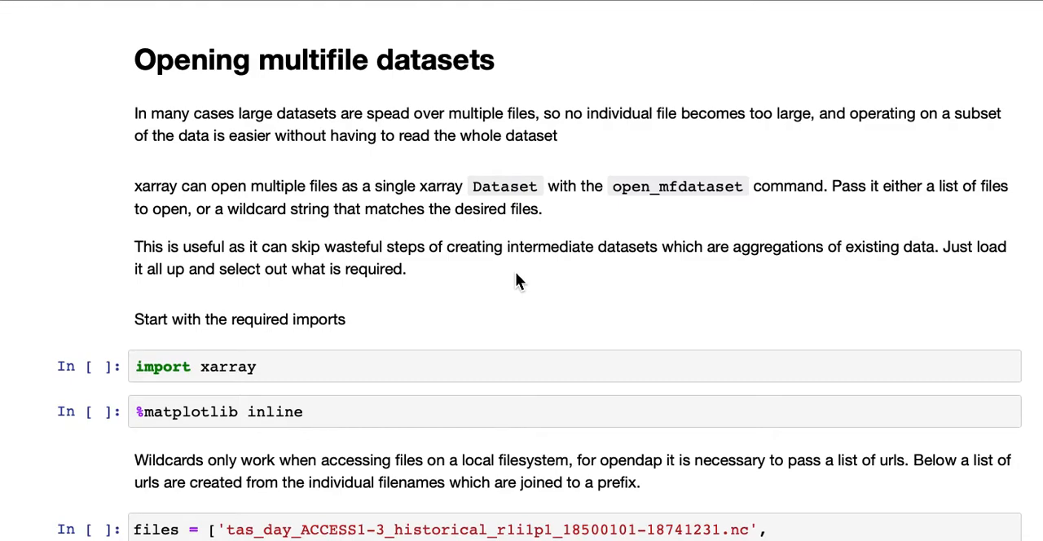
mouse_move(511, 294)
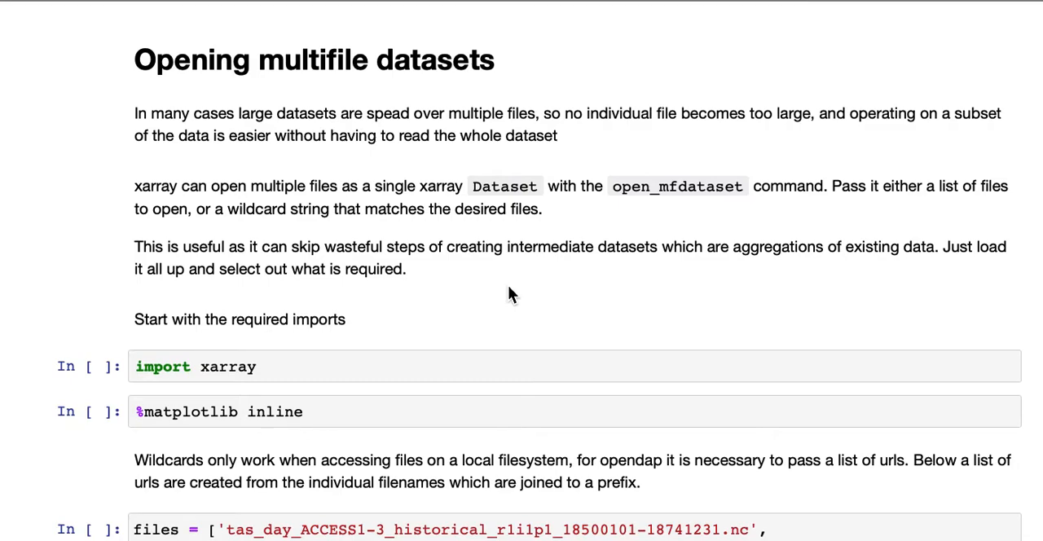
mouse_move(807, 409)
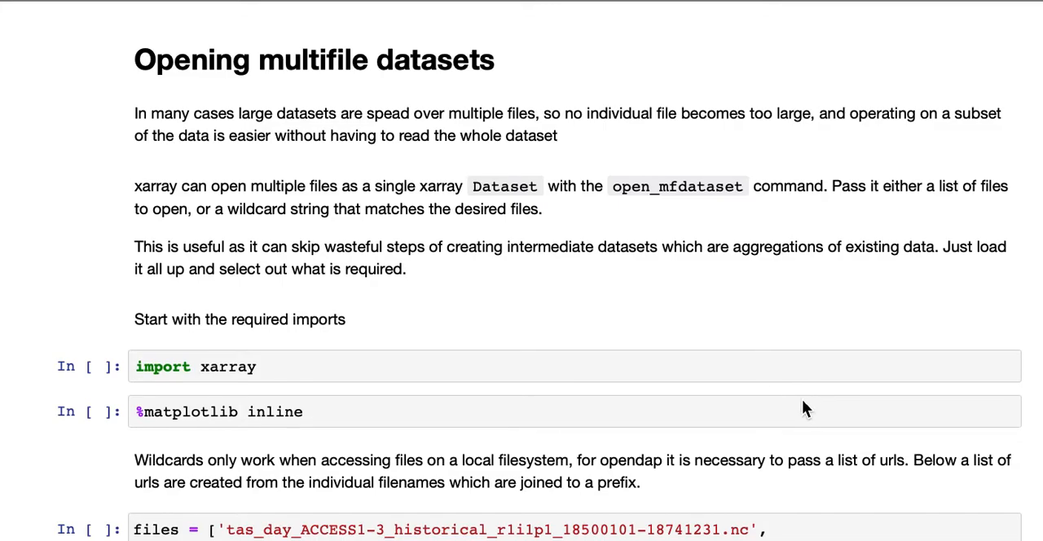
Step: Scroll past the intro to the 'import xarray' and '%matplotlib inline' setup cells
scroll(down, 3)
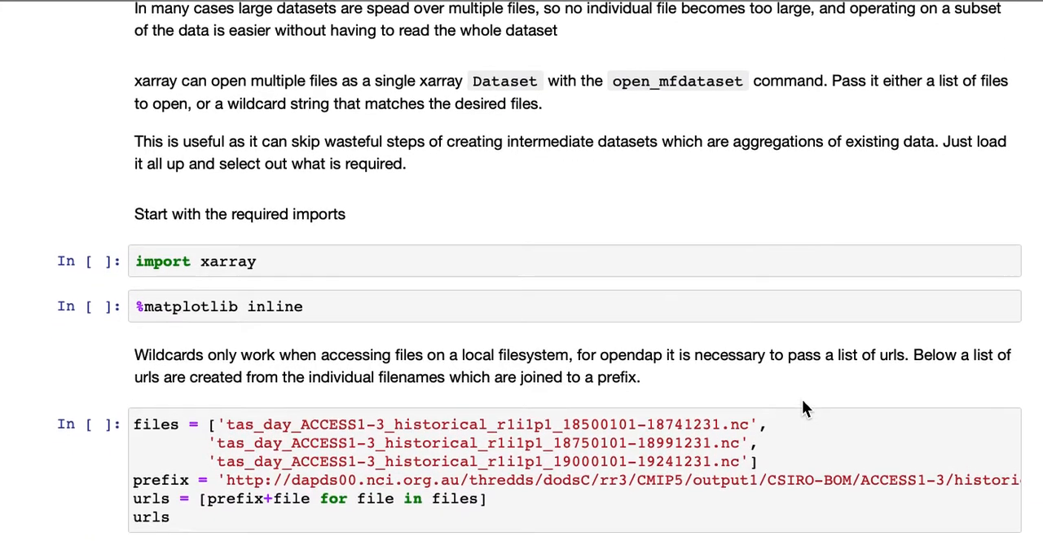
scroll(down, 3)
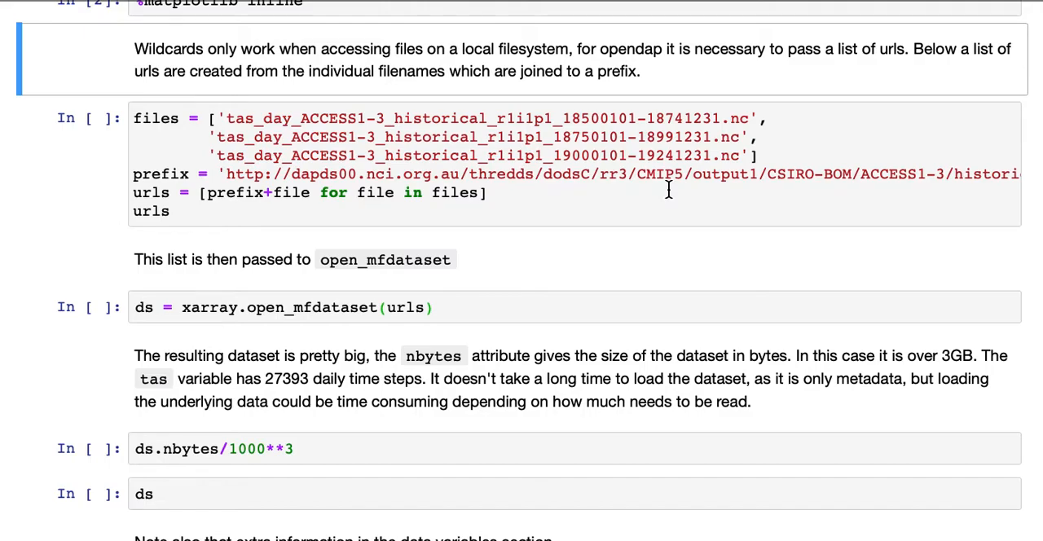
Step: Select the cell building the three dataset URLs and scroll toward open_mfdataset
click(487, 192)
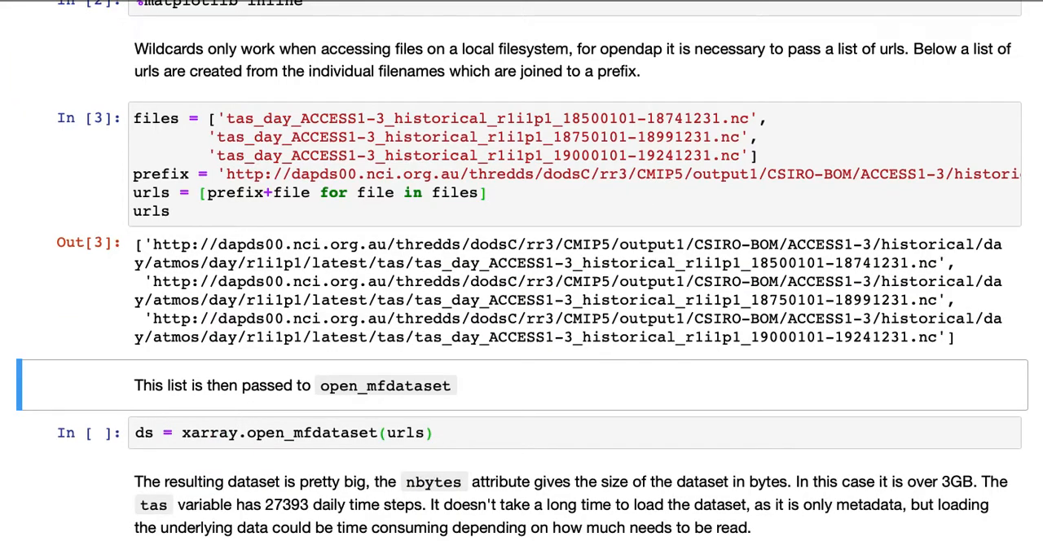
scroll(down, 3)
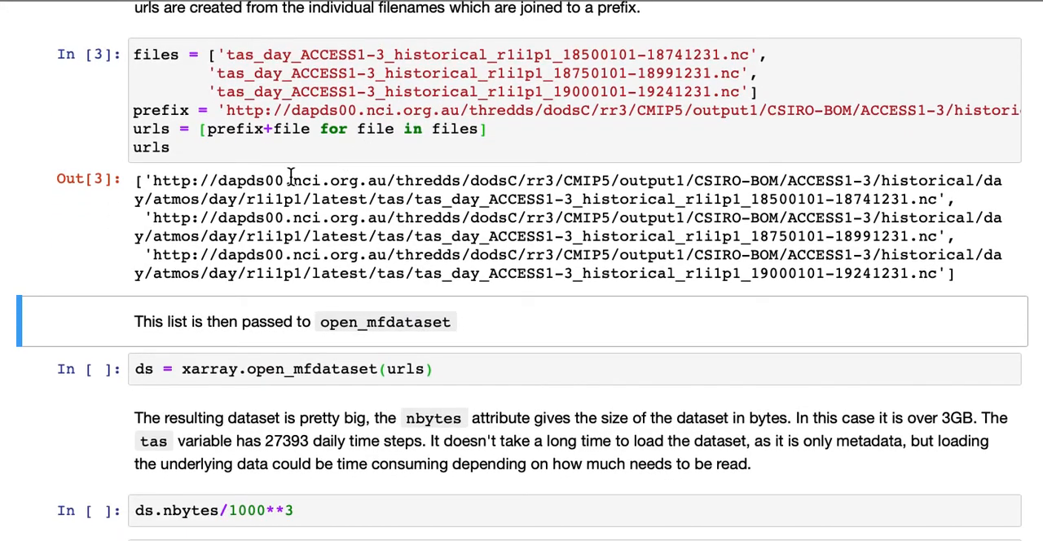
scroll(down, 3)
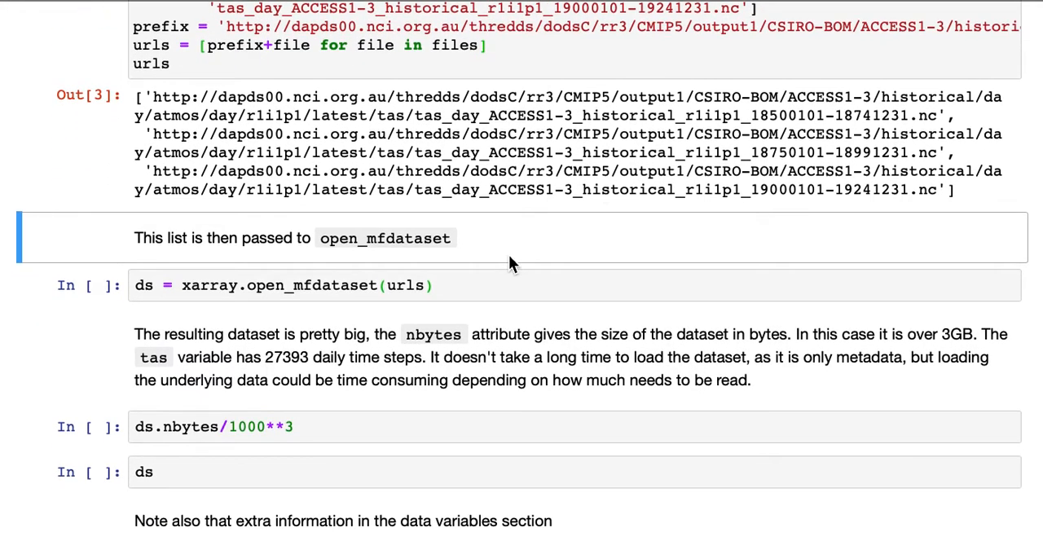
scroll(down, 3)
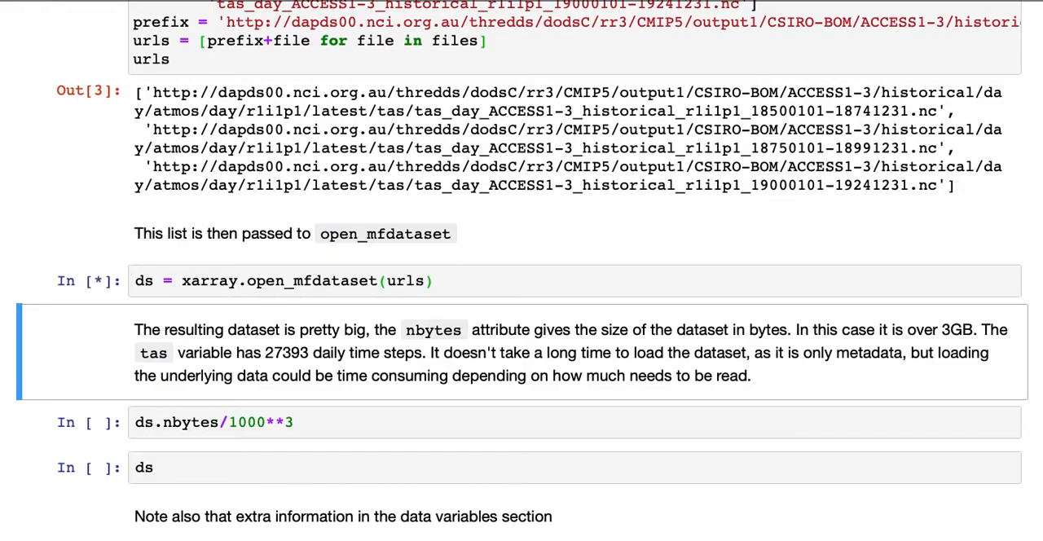
Step: Scroll down while the open_mfdataset cell keeps loading the three URLs
scroll(down, 3)
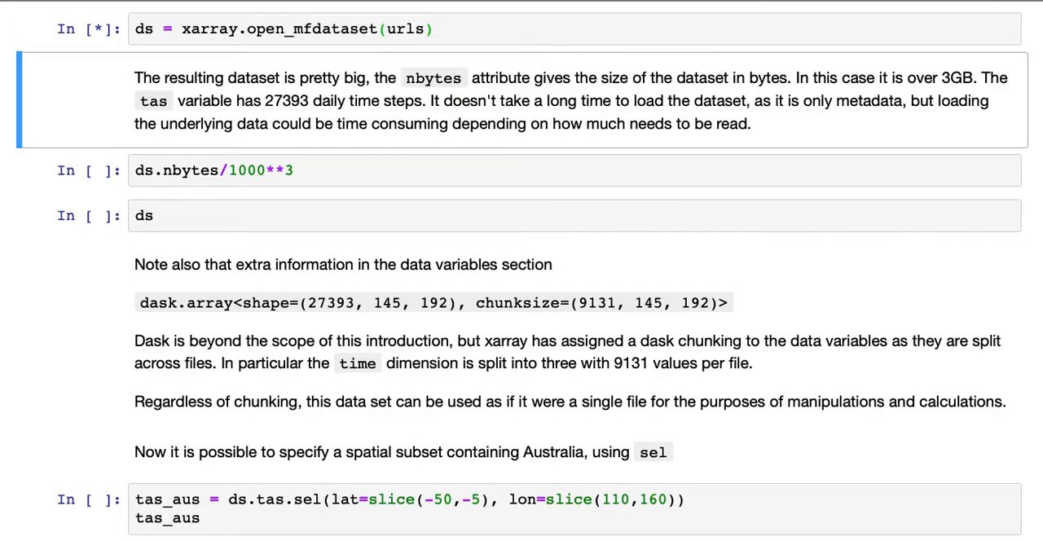
mouse_move(505, 261)
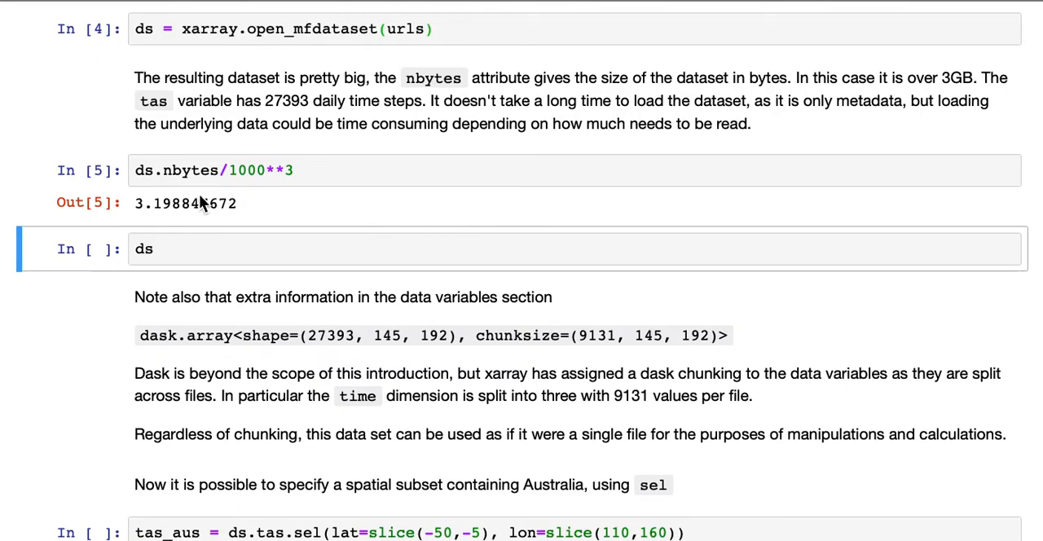
mouse_move(214, 183)
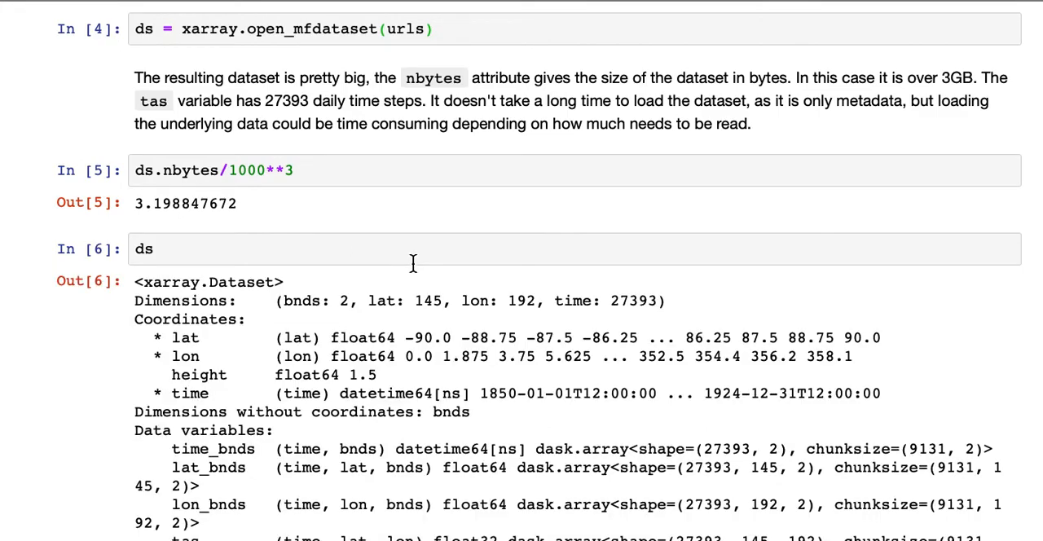
scroll(down, 3)
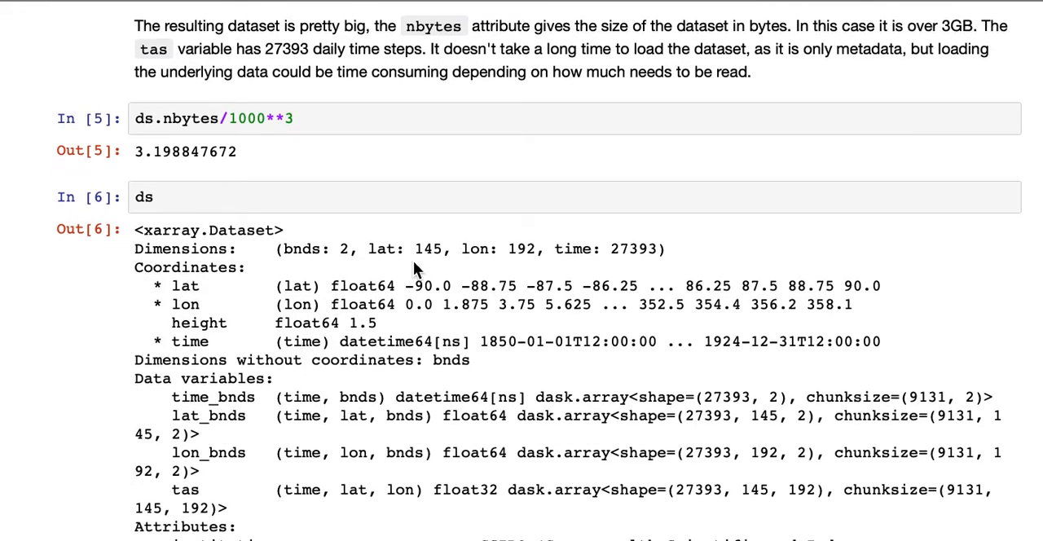
double_click(631, 248)
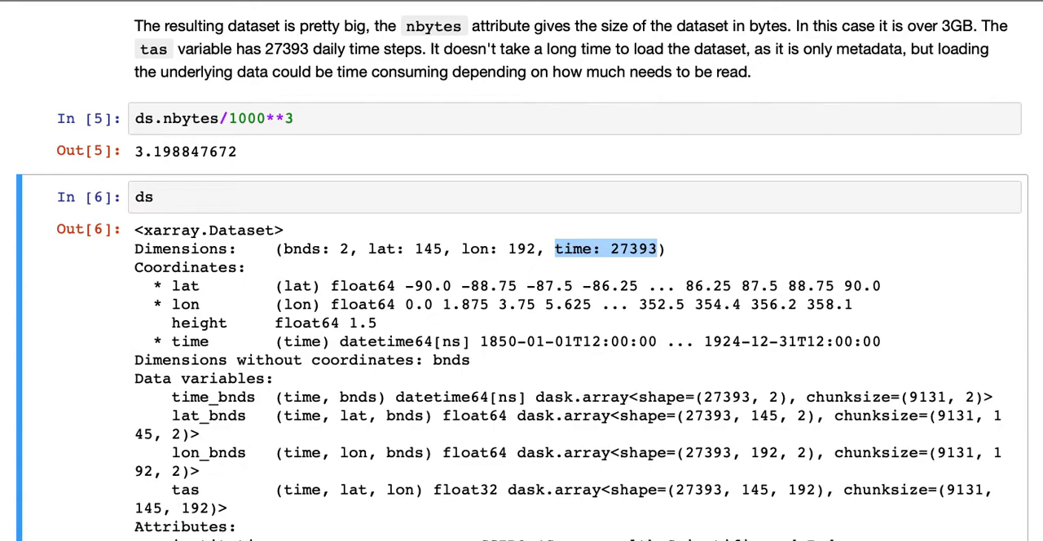
mouse_move(658, 337)
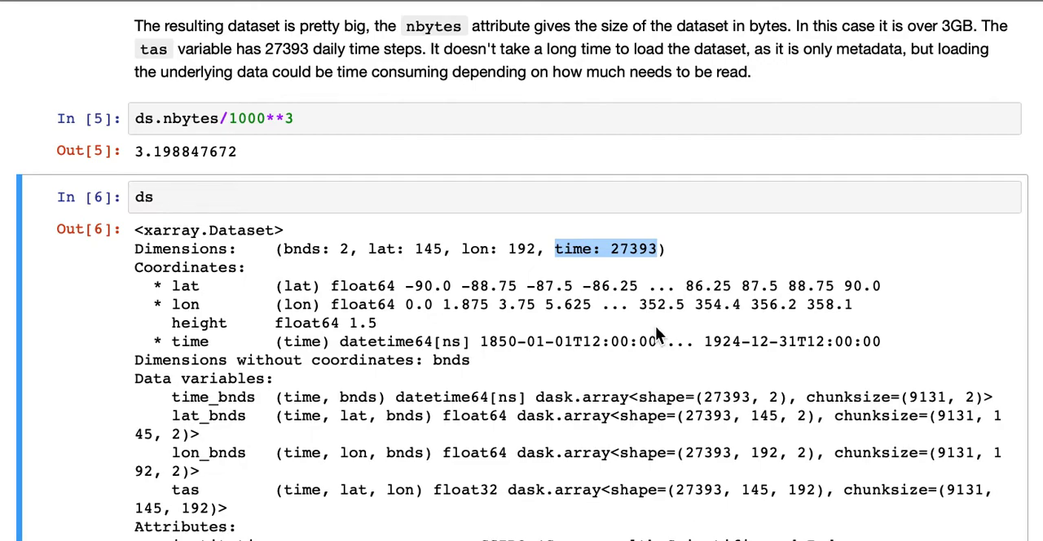
mouse_move(624, 337)
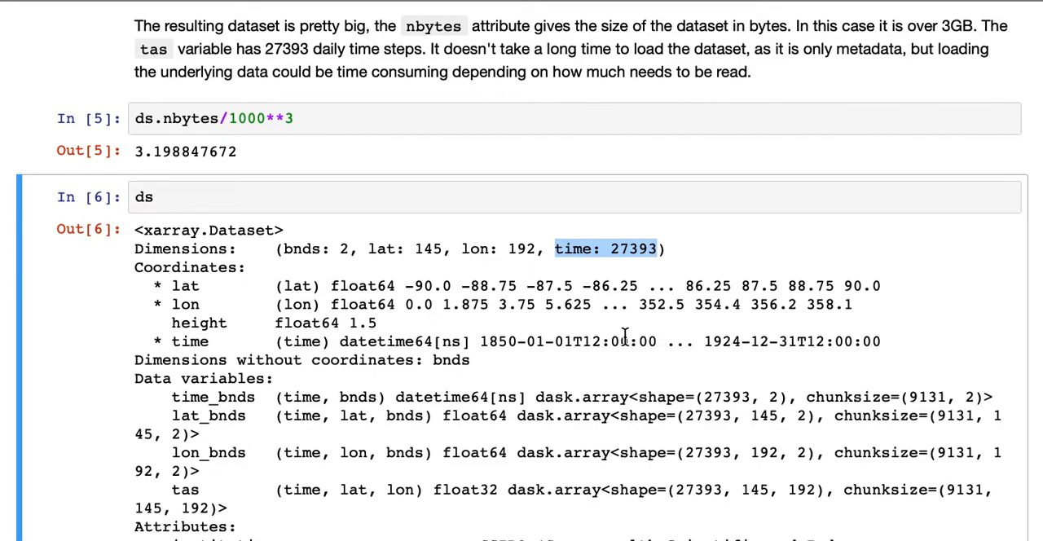
scroll(down, 3)
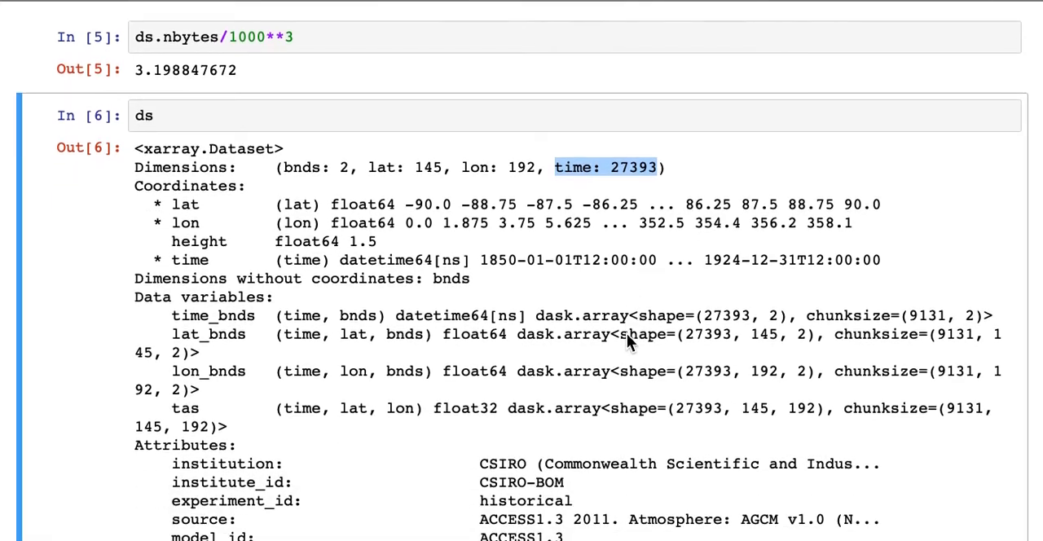
scroll(down, 3)
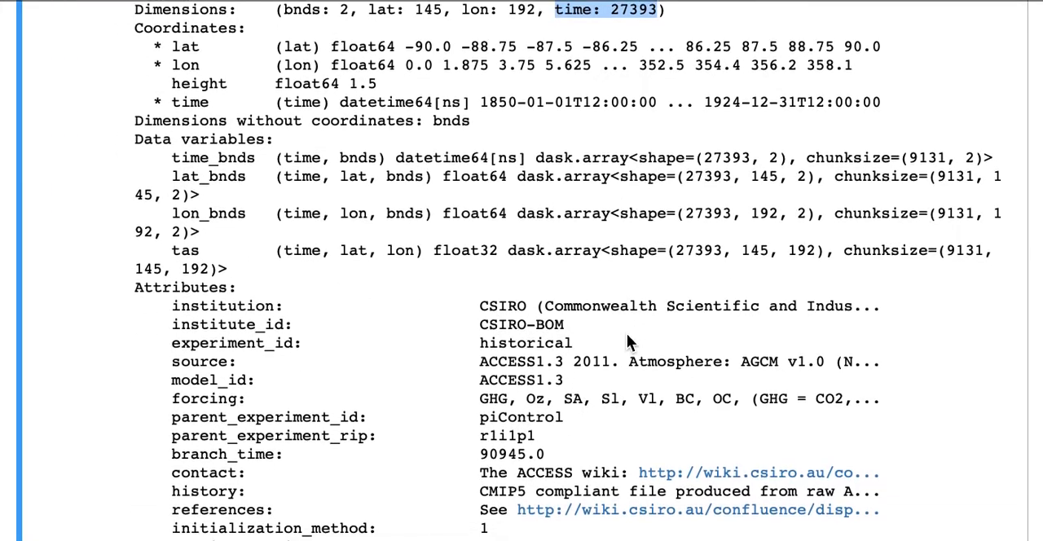
scroll(down, 3)
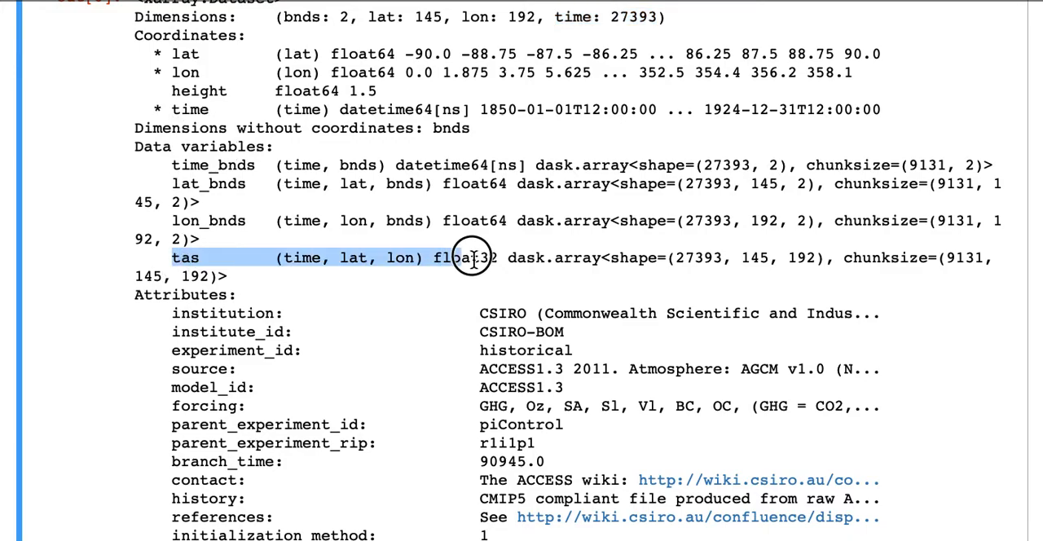
drag(473, 258, 823, 258)
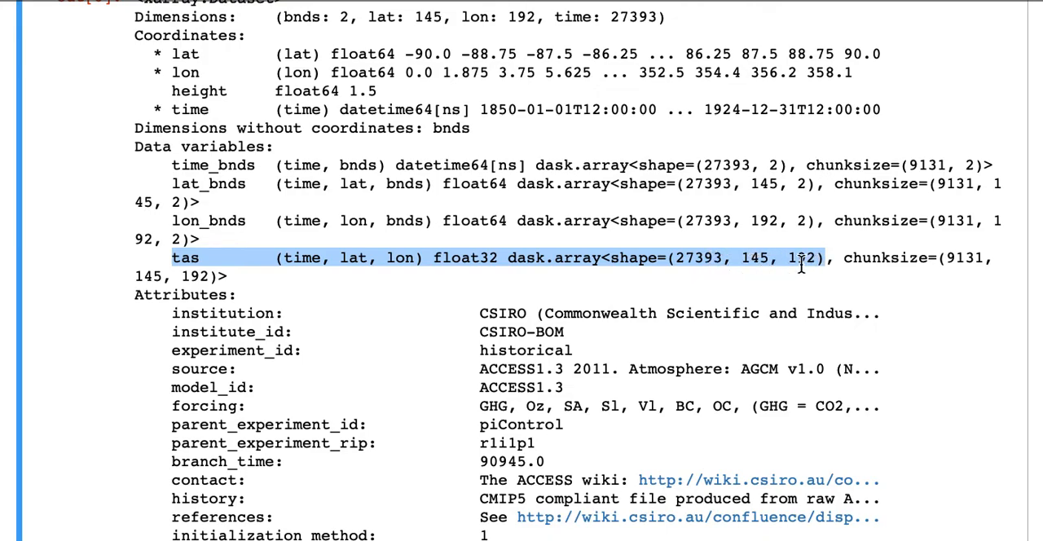
scroll(down, 3)
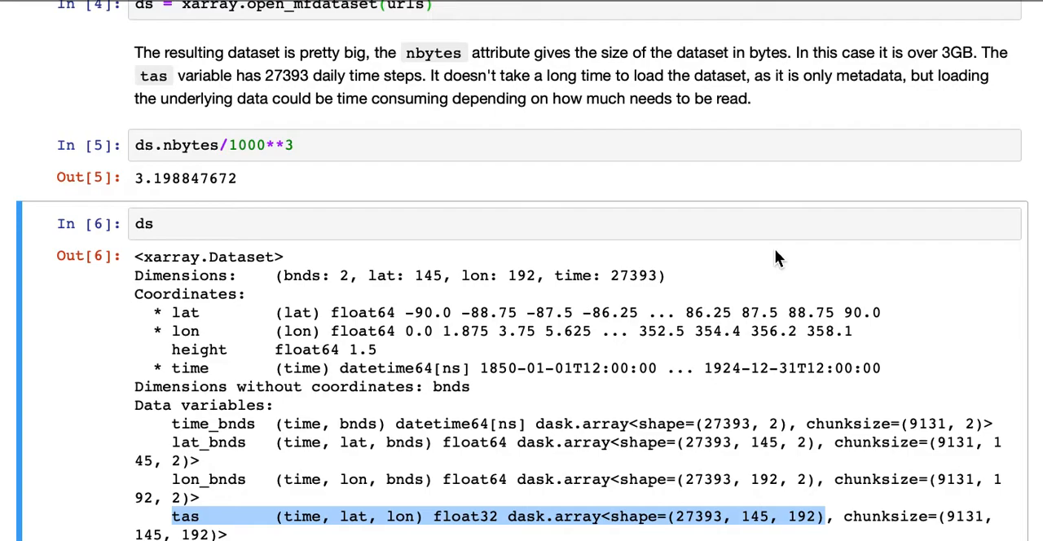
Step: Scroll past the dataset attributes and dask chunking note to the sel and isel plot cells
scroll(down, 3)
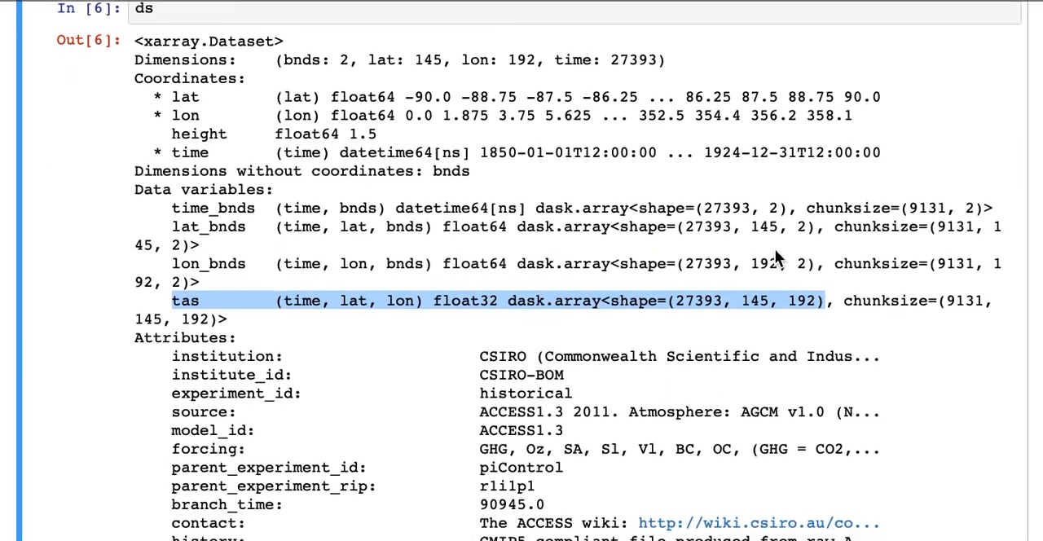
scroll(down, 3)
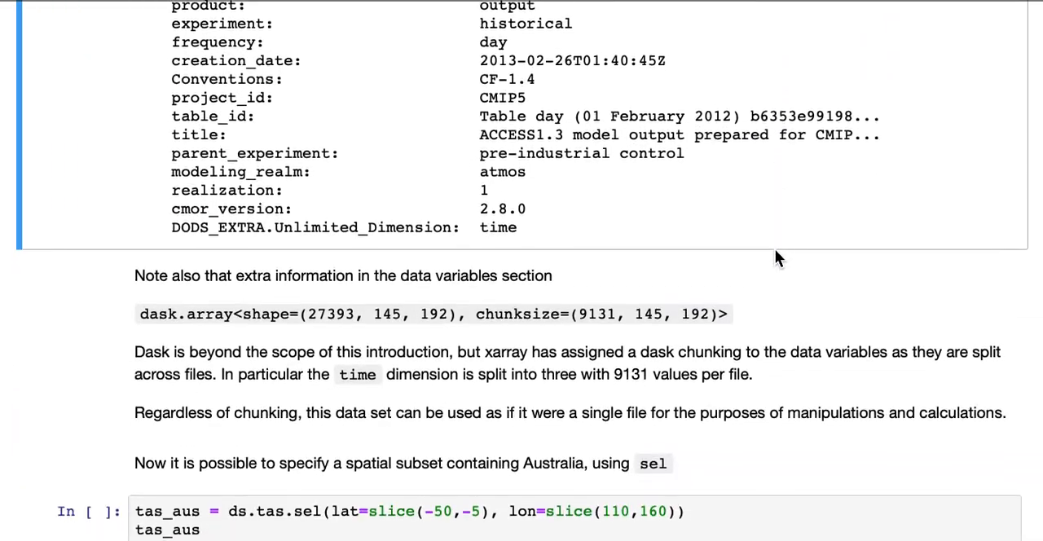
scroll(down, 3)
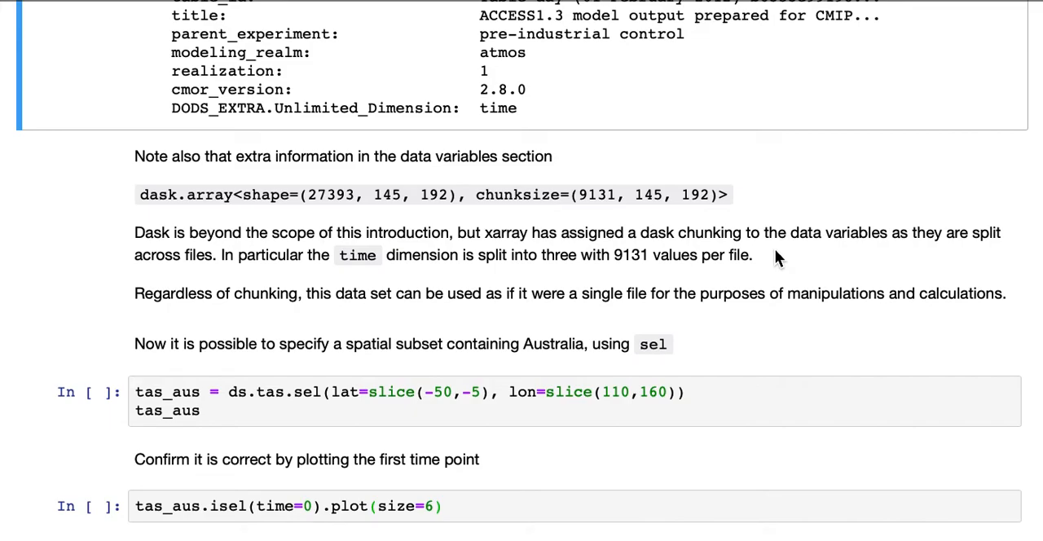
scroll(down, 3)
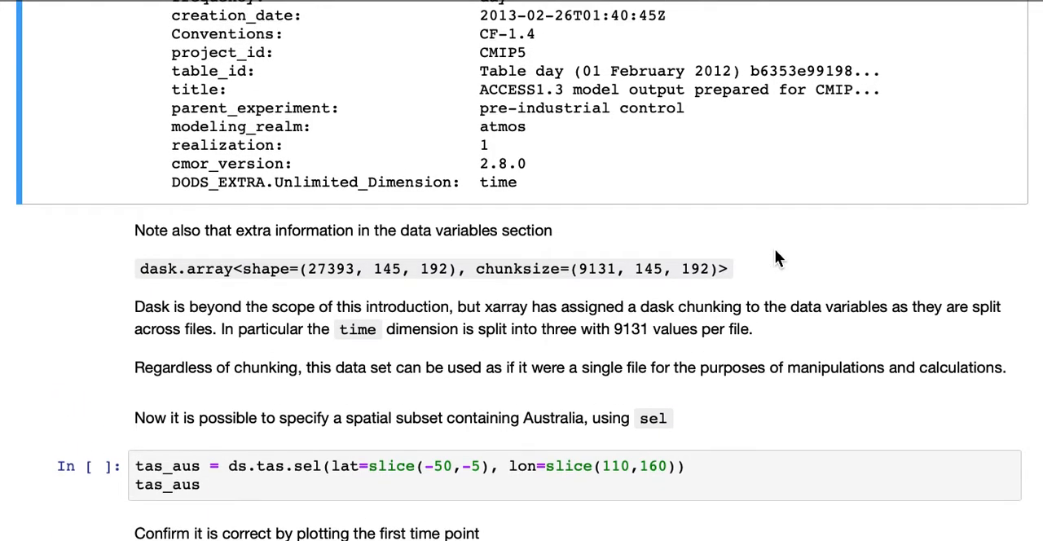
scroll(down, 3)
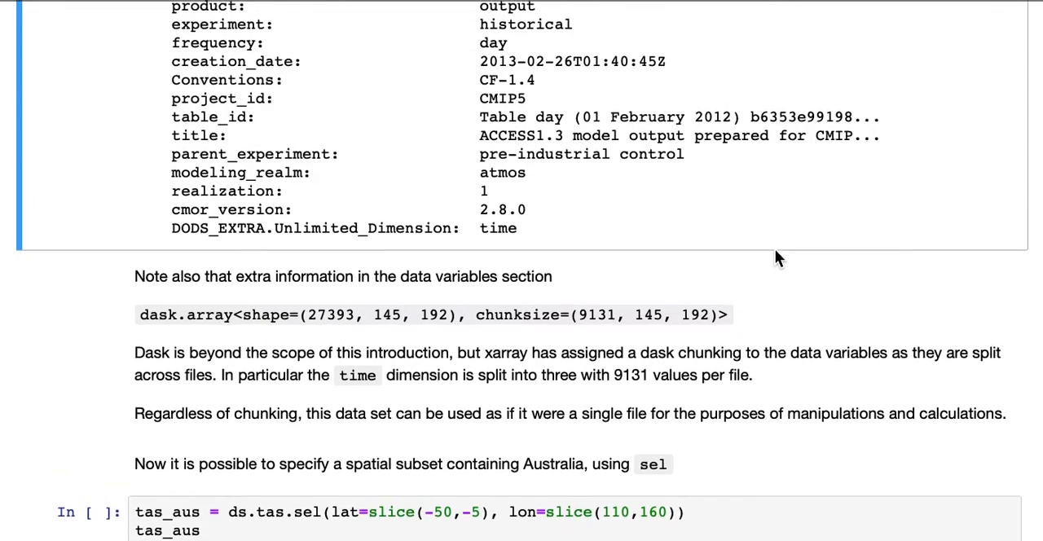
scroll(down, 3)
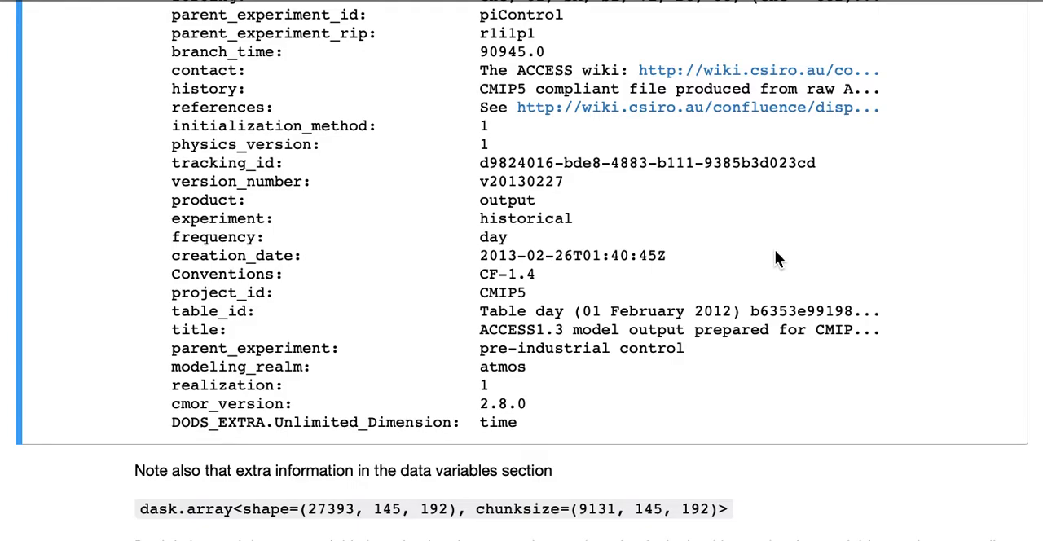
scroll(up, 3)
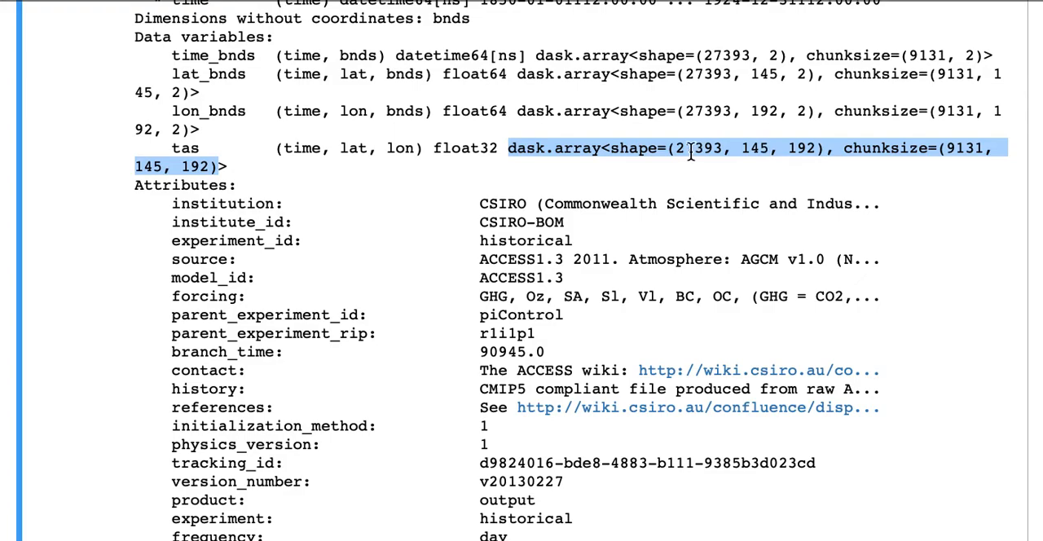
scroll(down, 3)
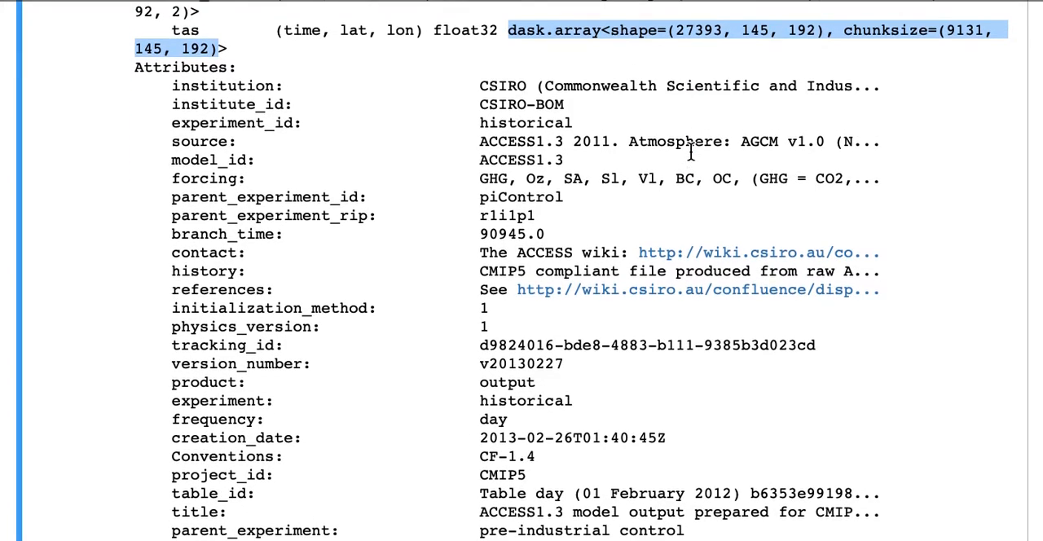
scroll(down, 3)
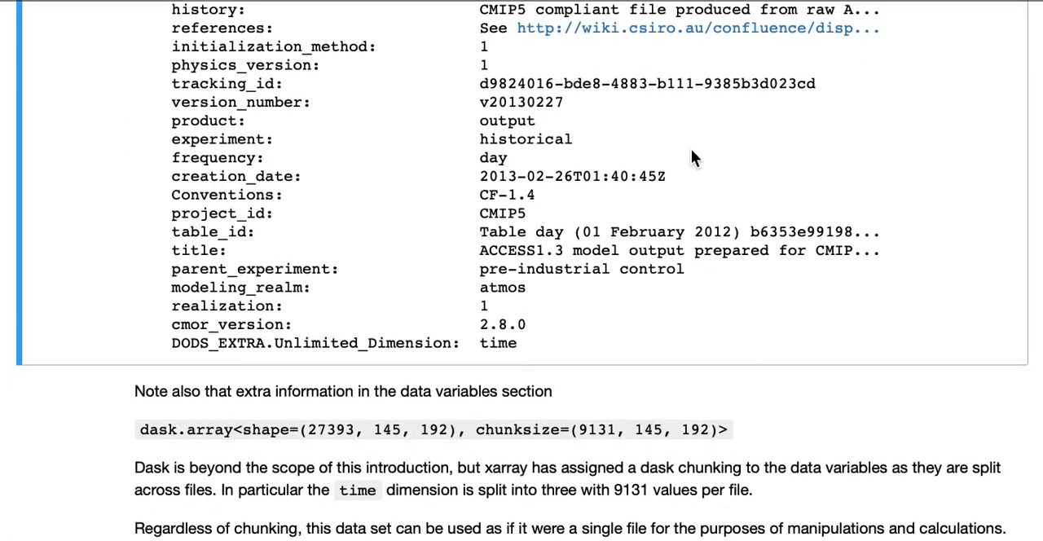
scroll(down, 3)
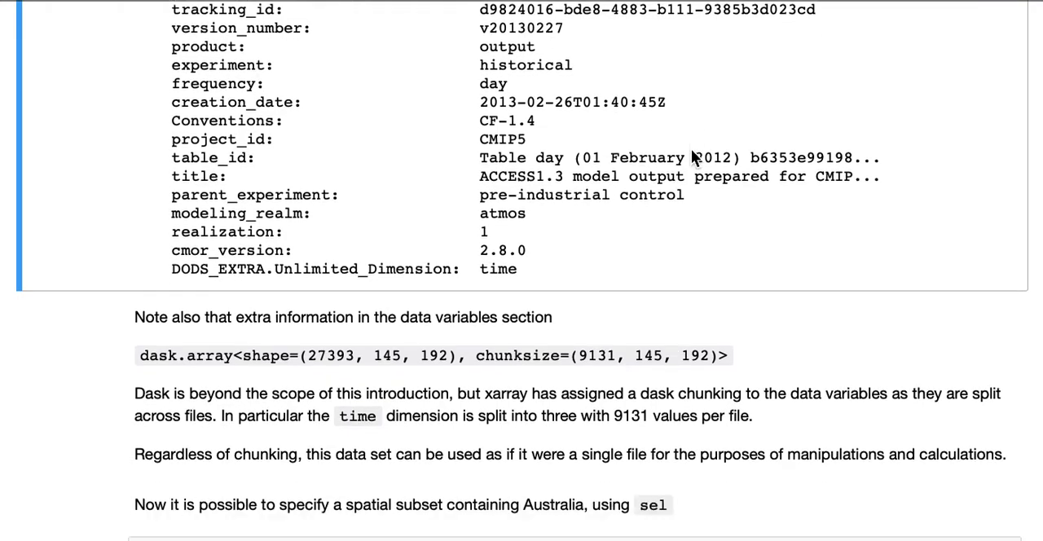
scroll(down, 3)
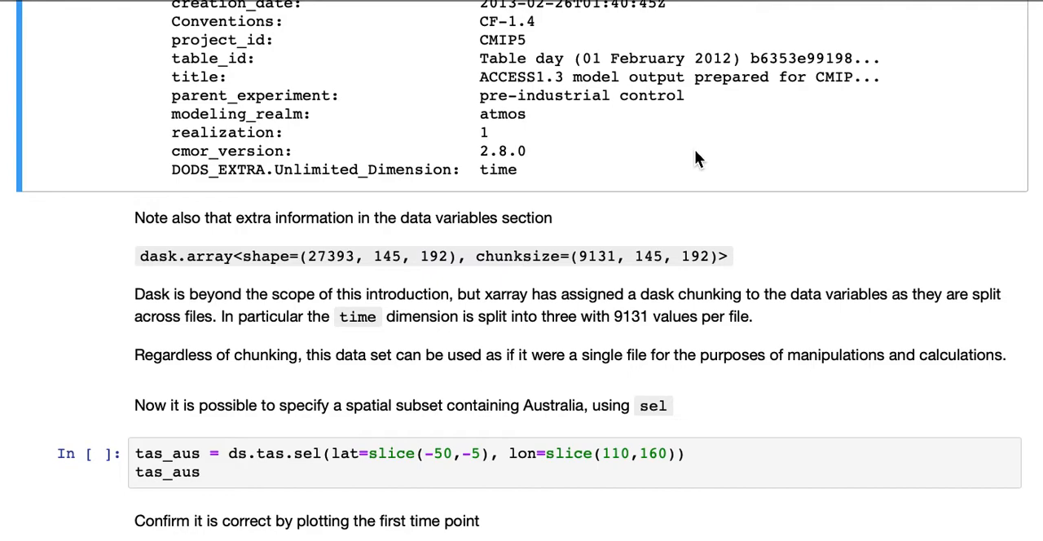
mouse_move(515, 340)
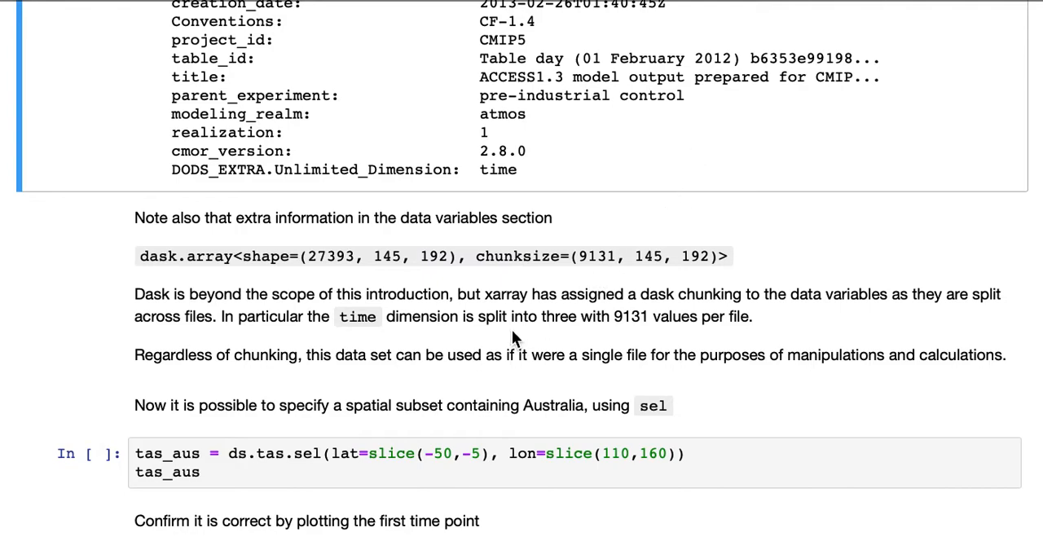
mouse_move(547, 338)
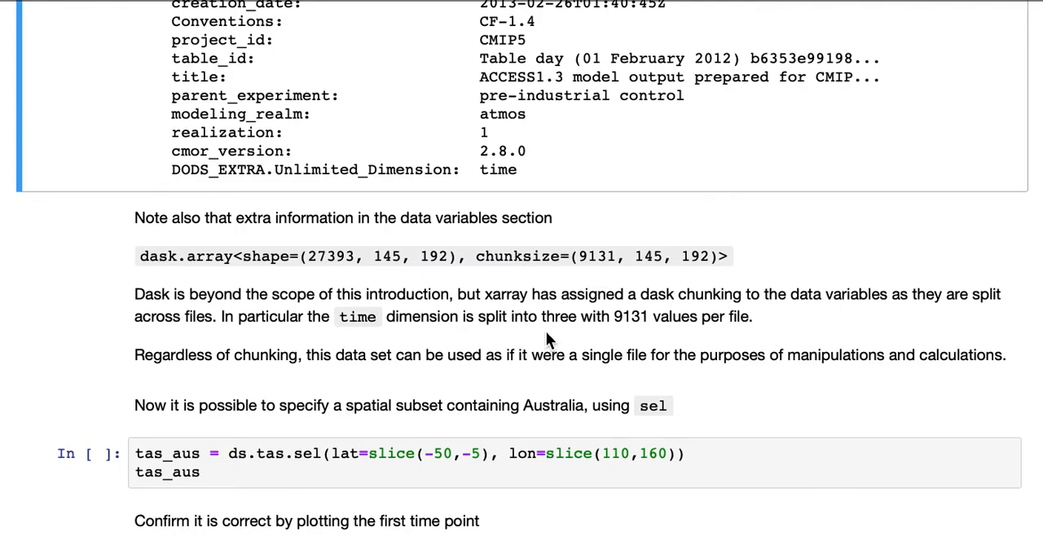
mouse_move(501, 306)
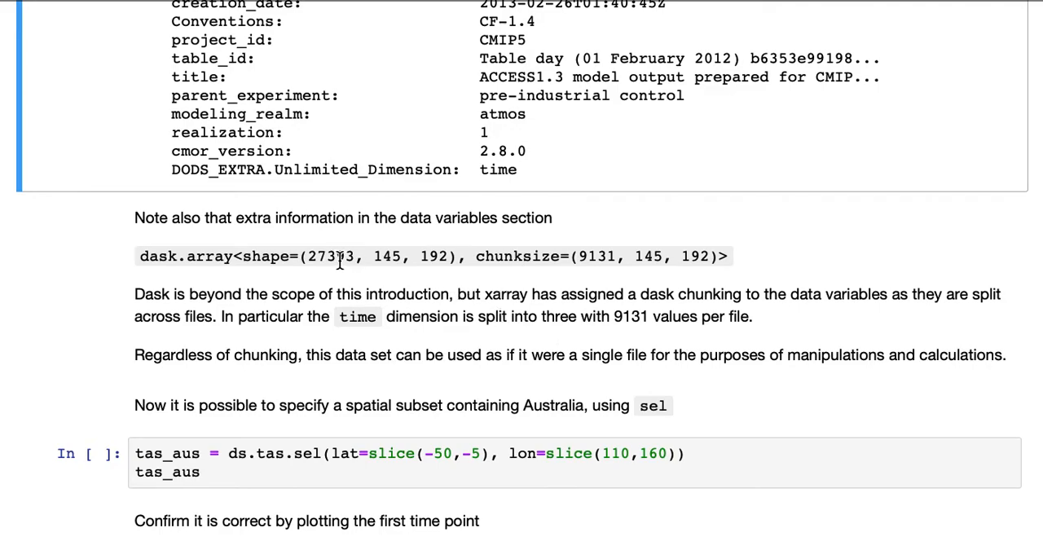
scroll(down, 3)
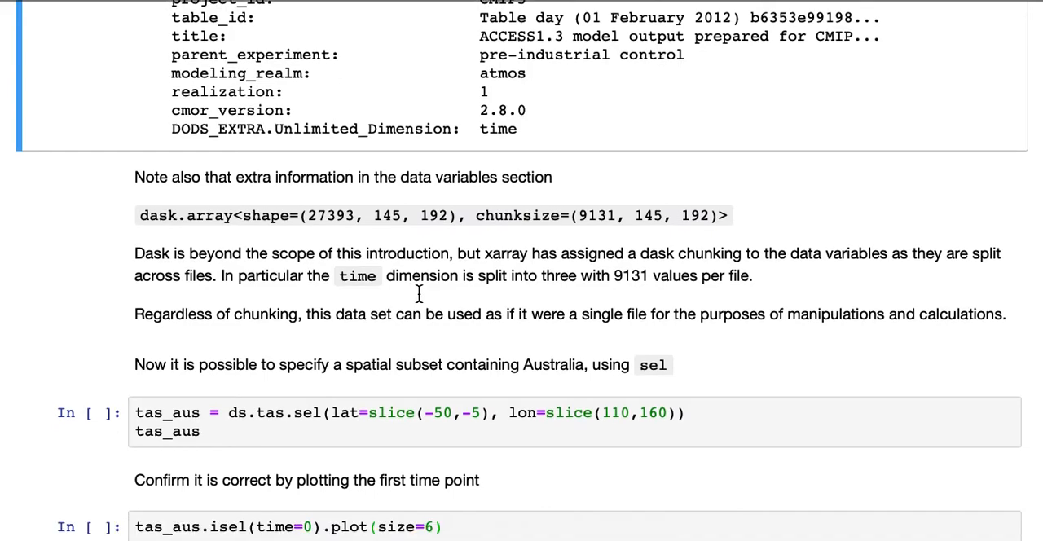
scroll(down, 3)
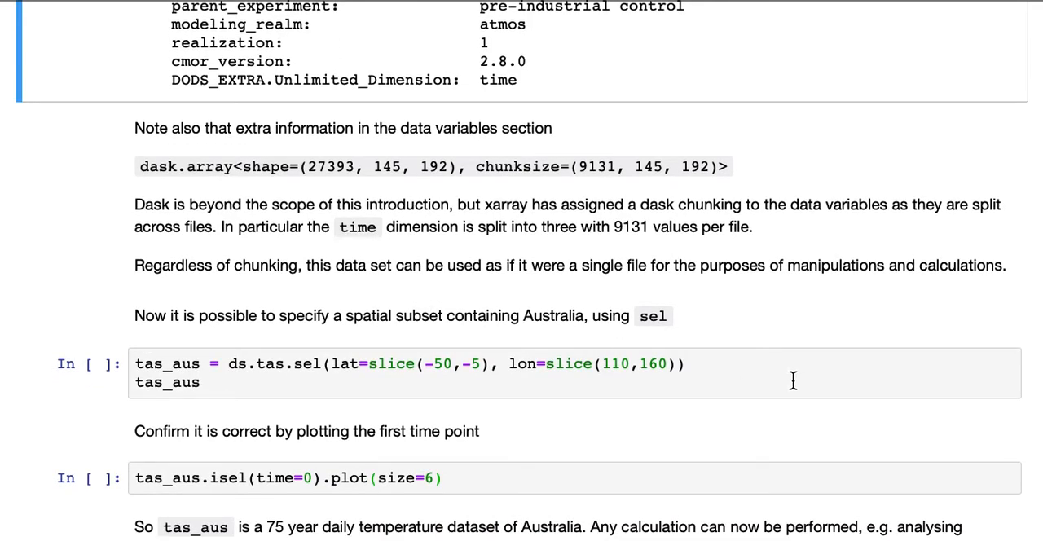
scroll(down, 3)
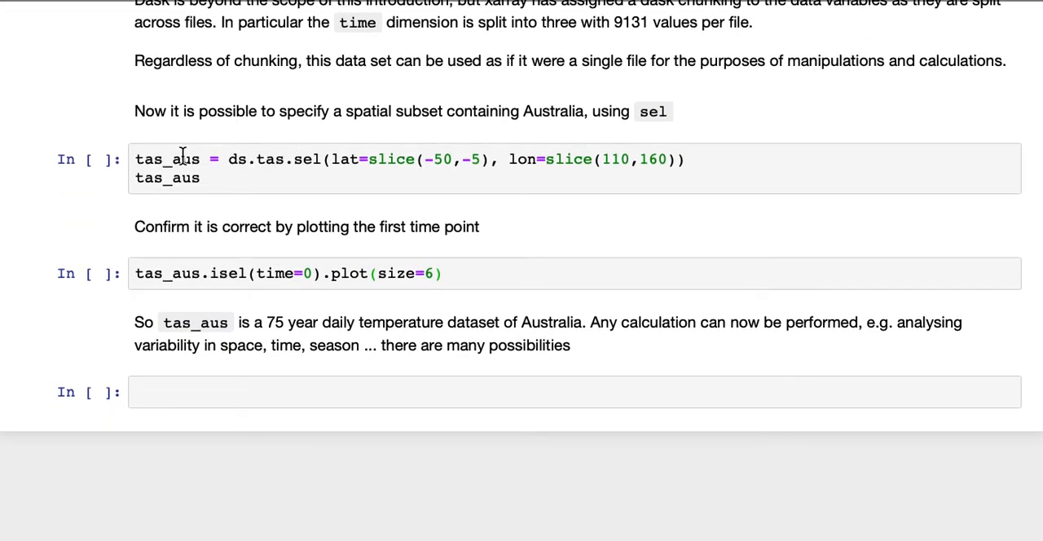
Step: Run the tas_aus = ds.tas.sel(...) cell, yielding 27393 time steps on a 37×27 grid
click(301, 160)
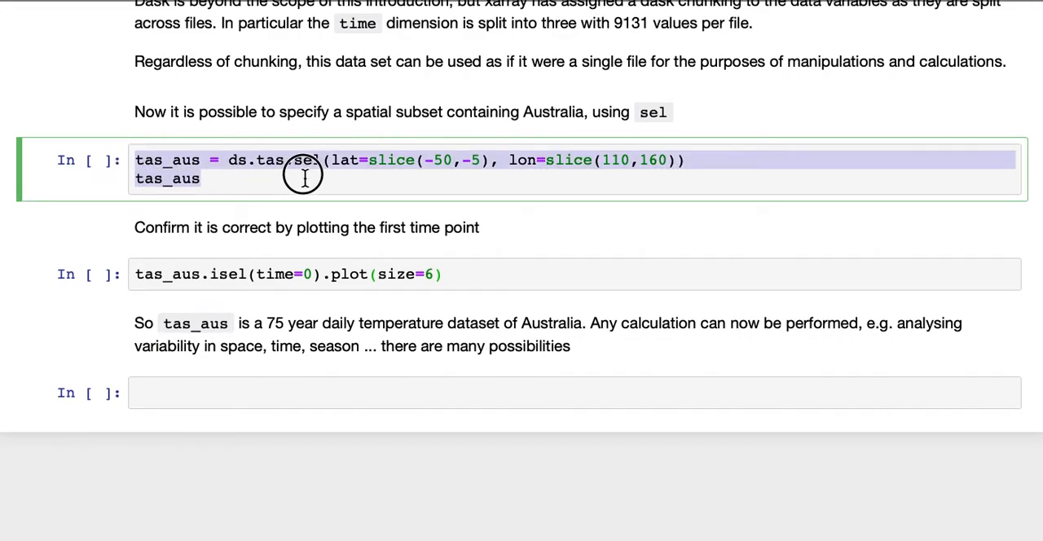
click(304, 178)
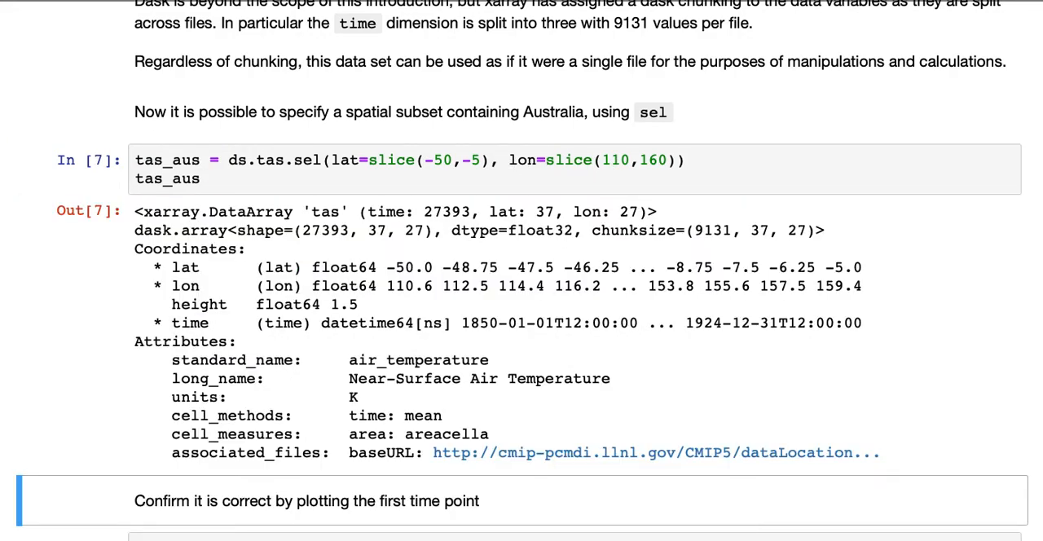
Step: Scroll to tas_aus.isel(time=0).plot(size=6) and view the 1850-01-01 Australia temperature map
scroll(down, 3)
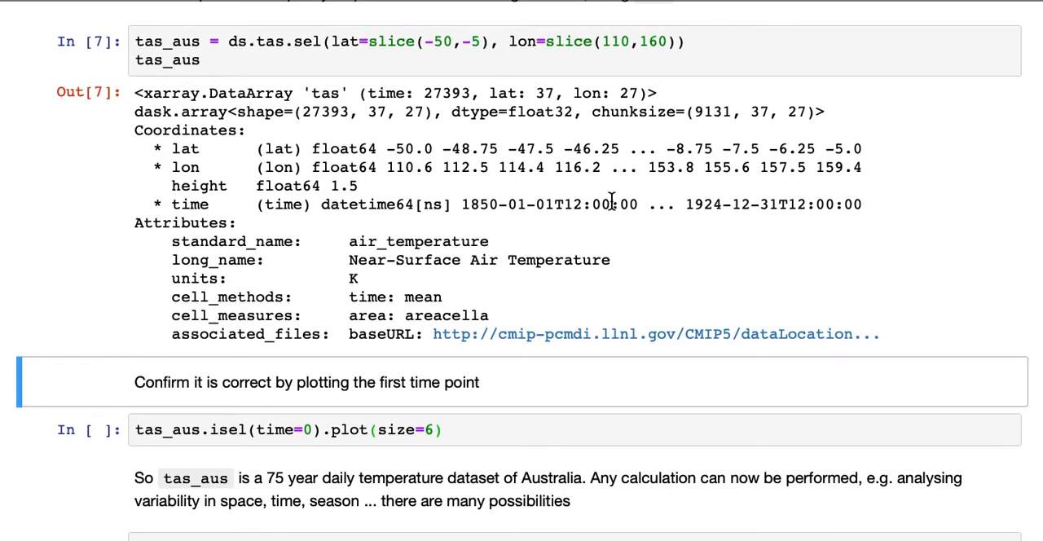
mouse_move(592, 155)
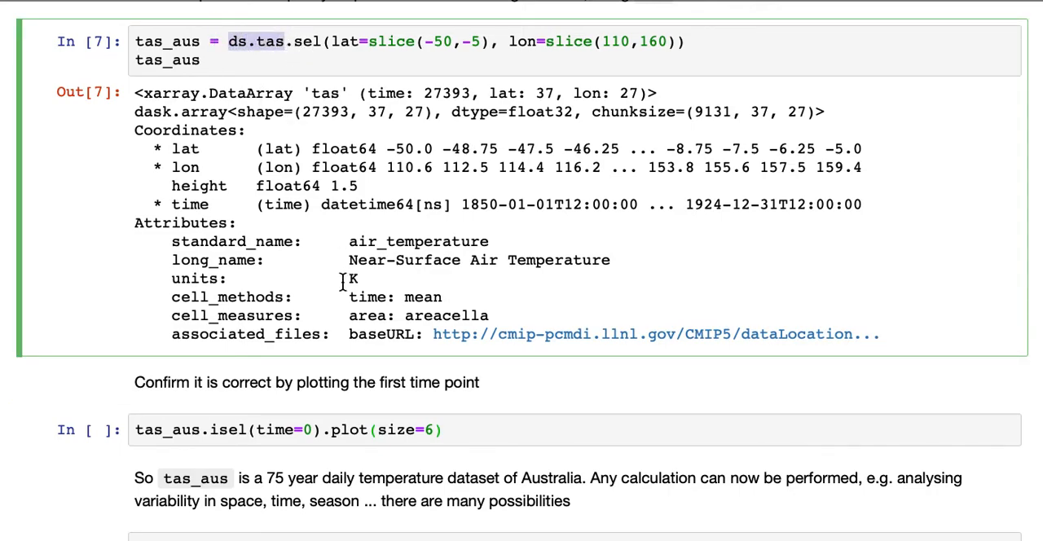
mouse_move(387, 237)
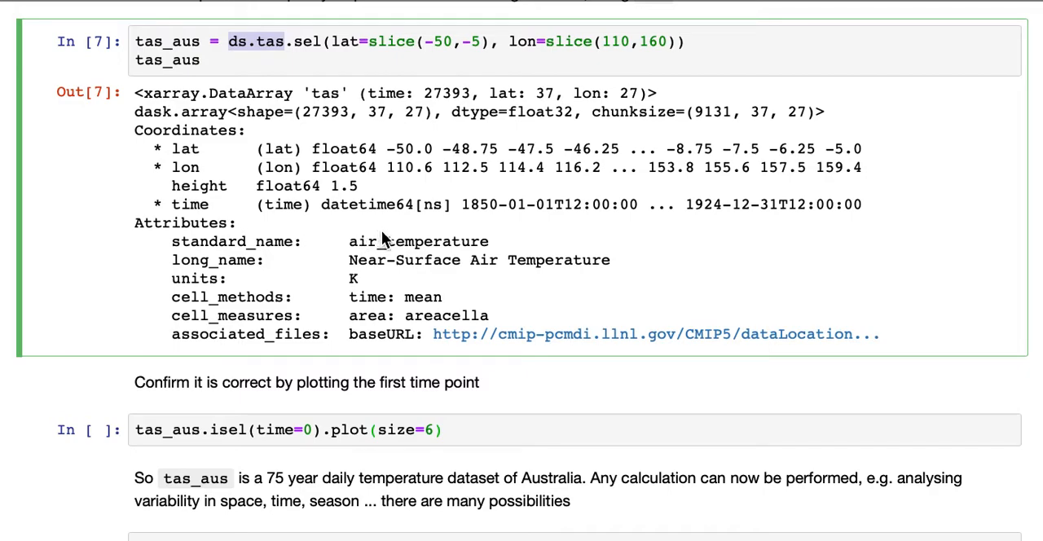
mouse_move(554, 245)
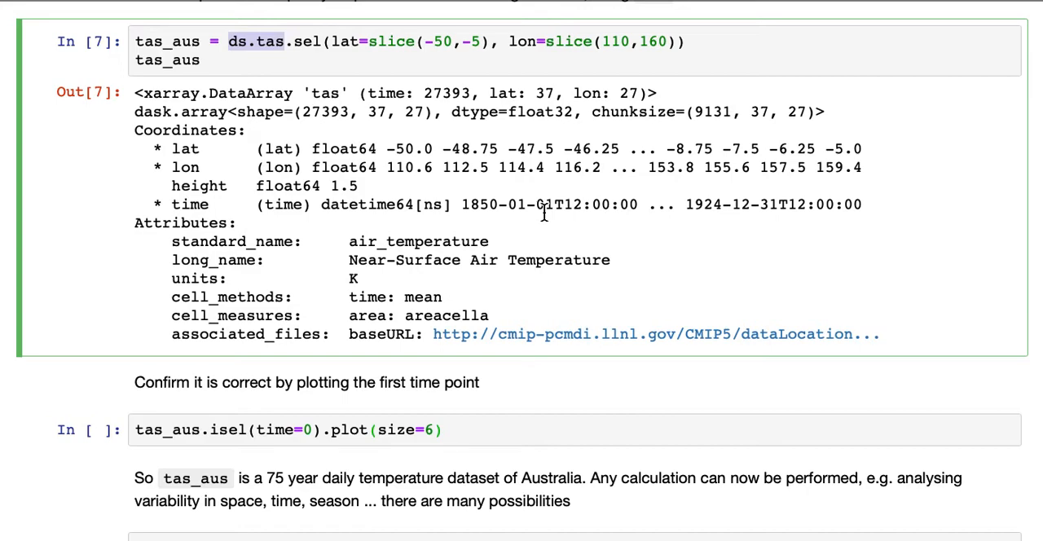
mouse_move(502, 133)
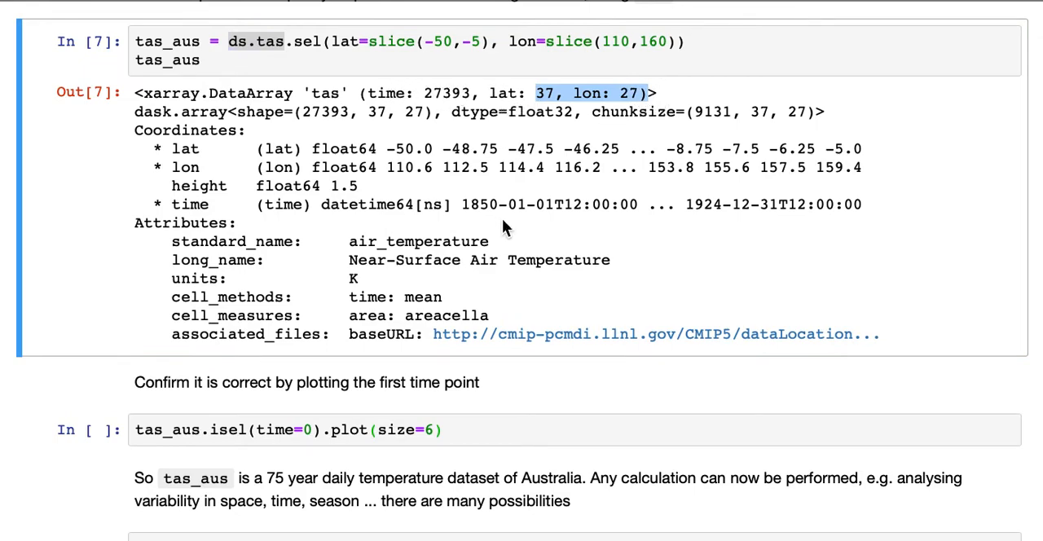
scroll(down, 3)
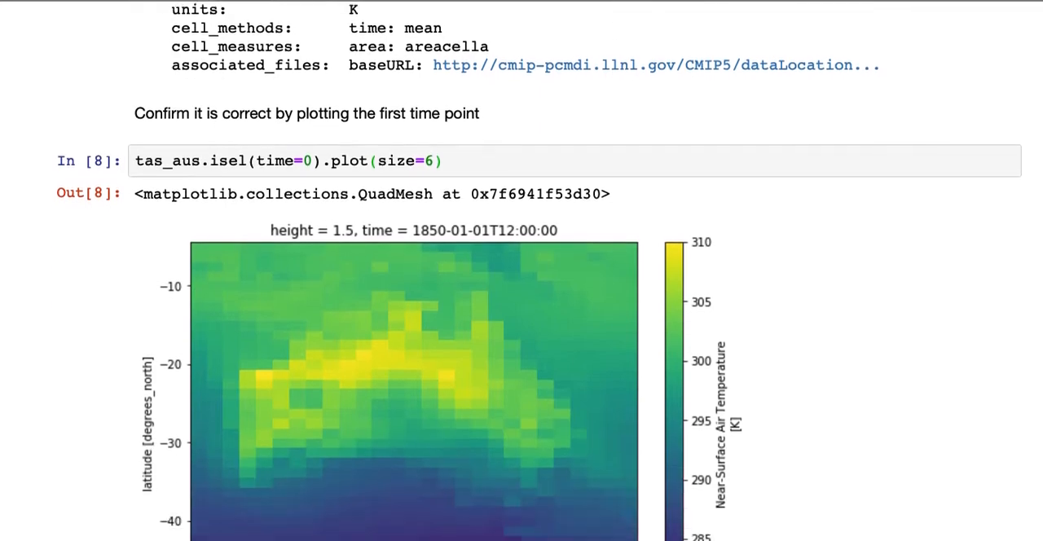
scroll(down, 3)
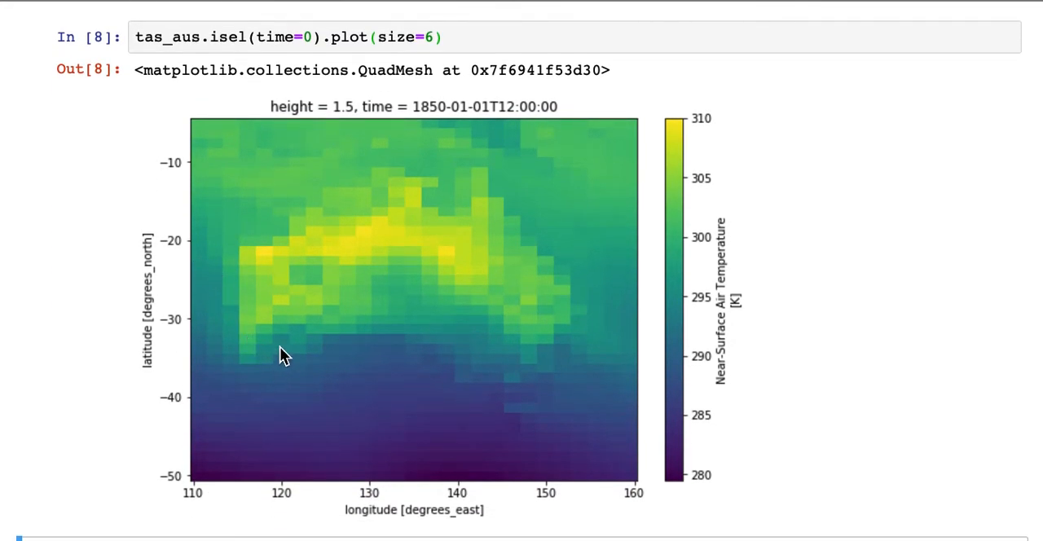
mouse_move(522, 239)
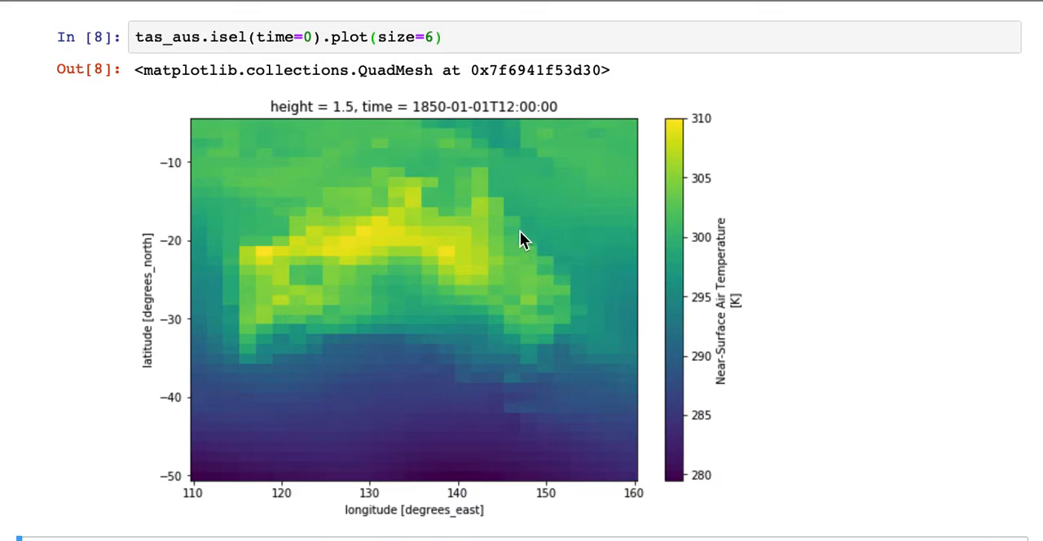
scroll(down, 3)
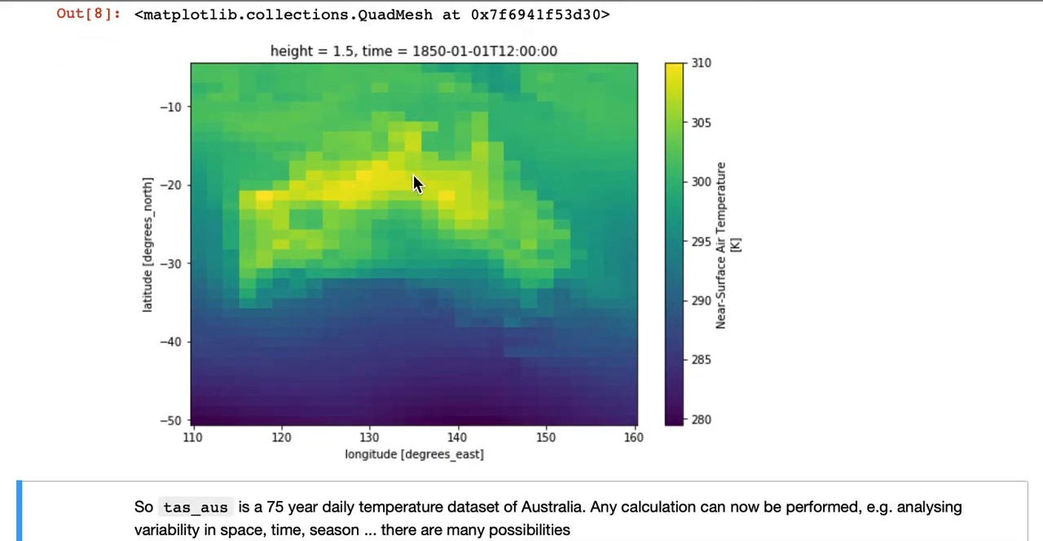
scroll(down, 3)
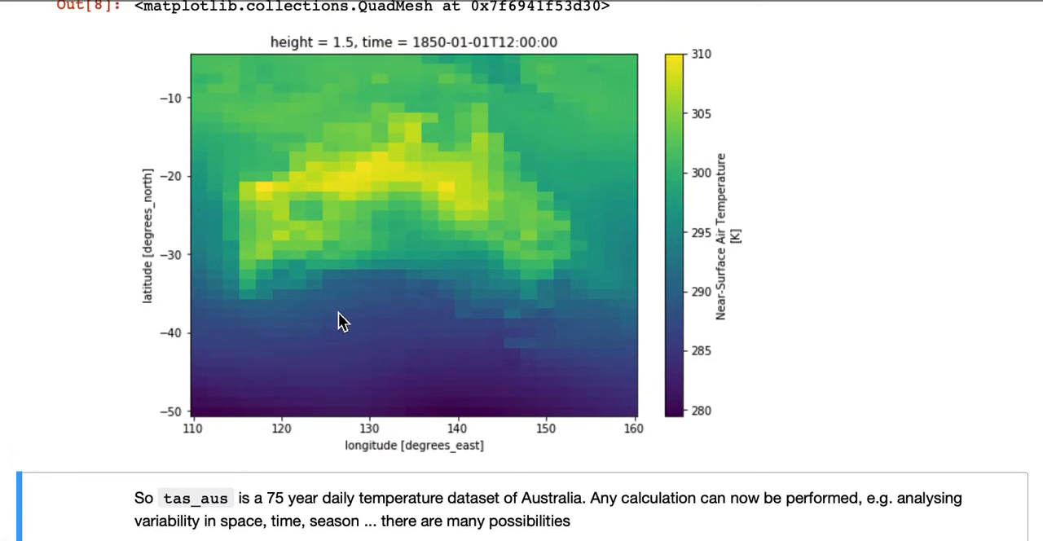
mouse_move(494, 417)
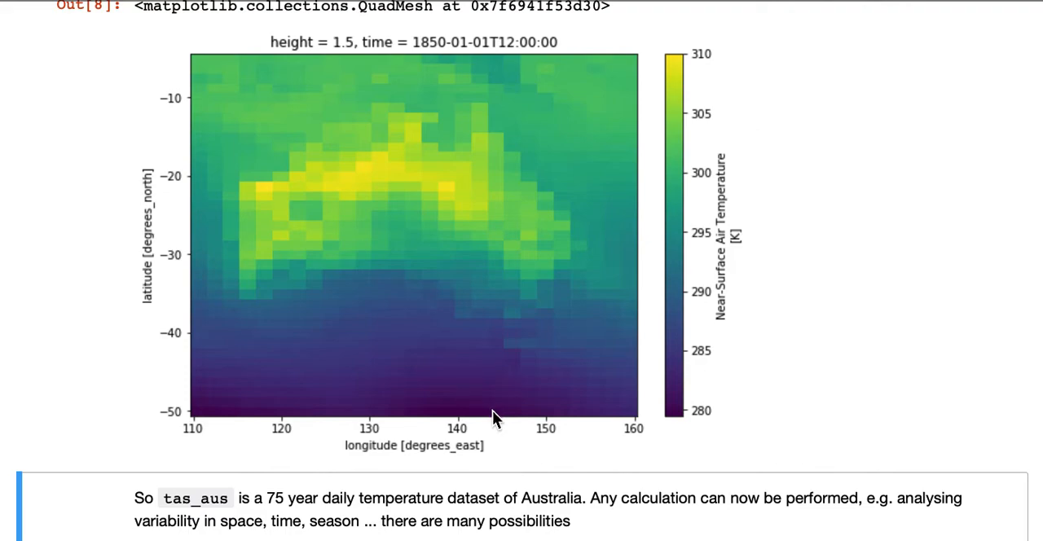
mouse_move(491, 422)
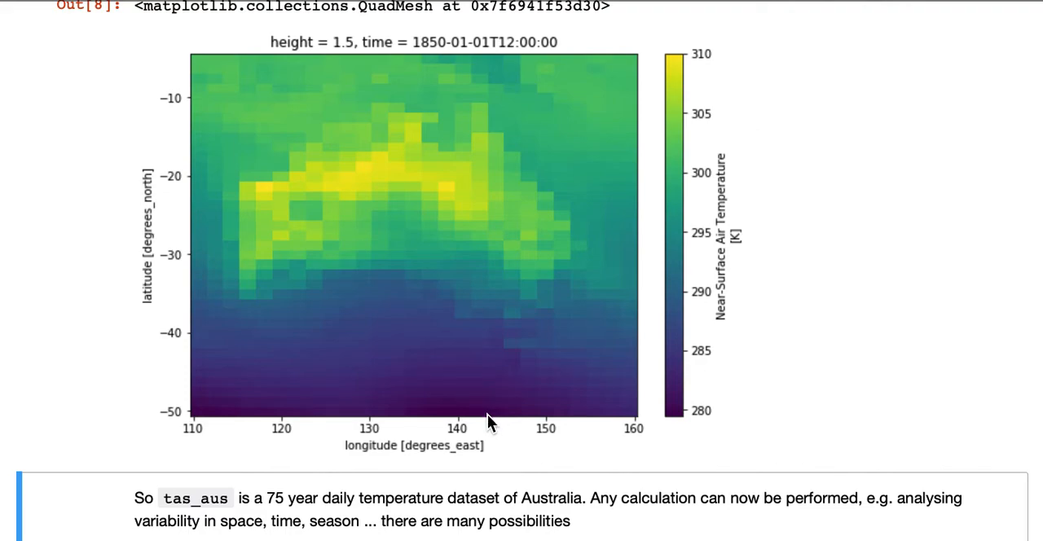